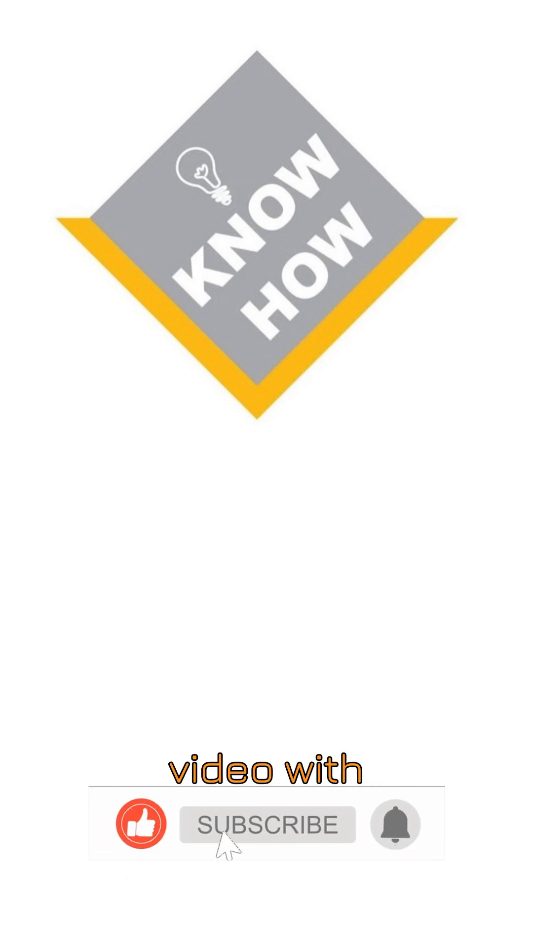
Step: Let the outro play so the subscribe graphic turns red and reads SUBSCRIBED
left_click(267, 824)
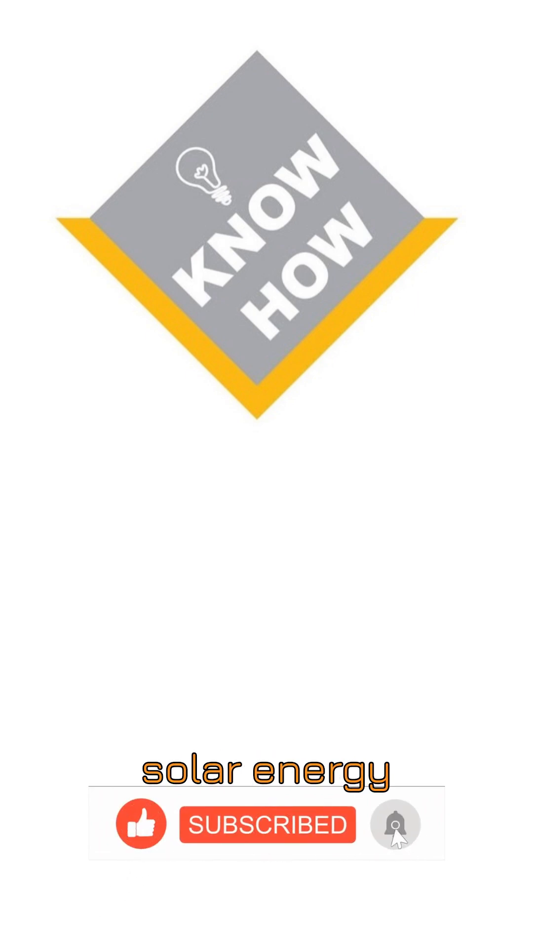